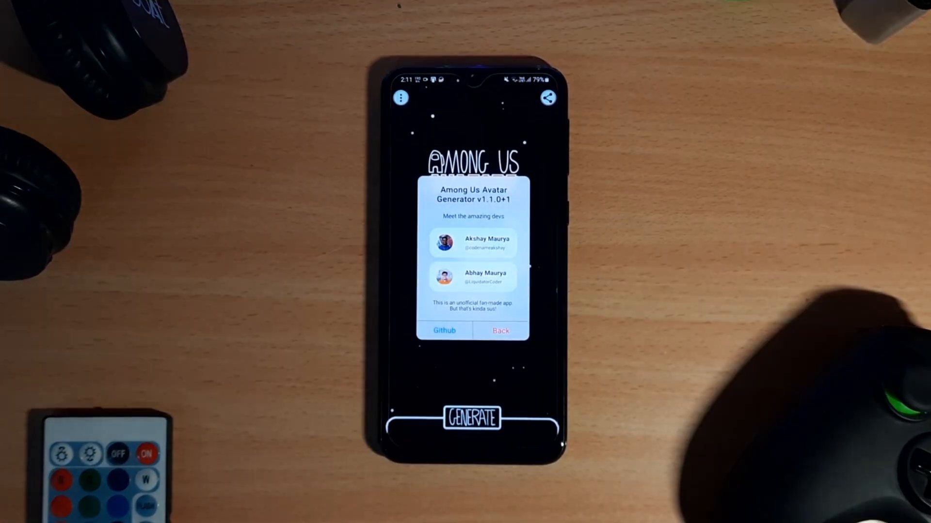
Close the About credits dialog to get back to the avatar screen.
left_click(500, 330)
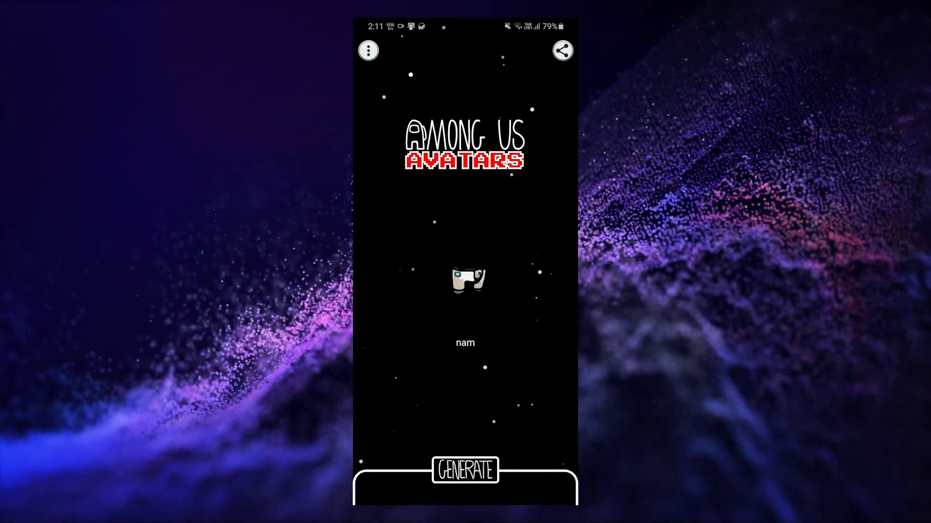
Generate two random crewmates, then adjust parts and the crop frame in the editor panel.
left_click(464, 471)
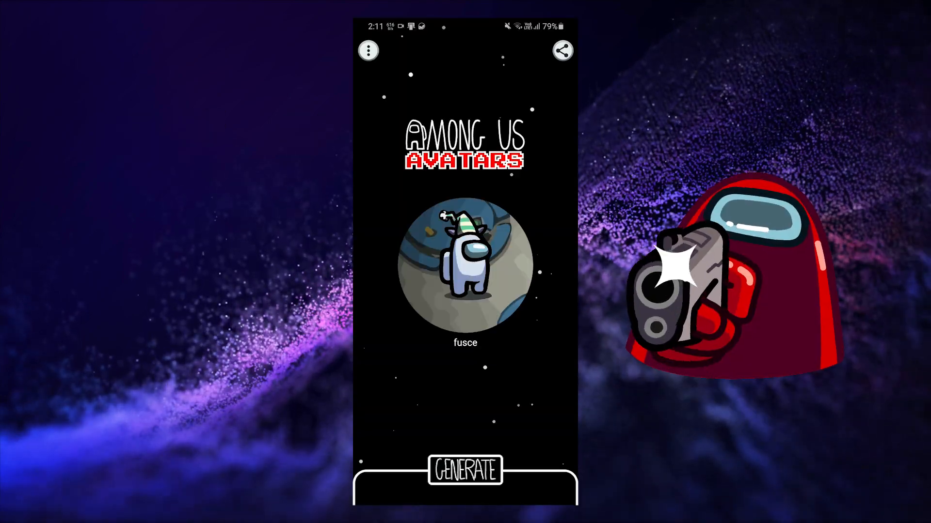
left_click(465, 472)
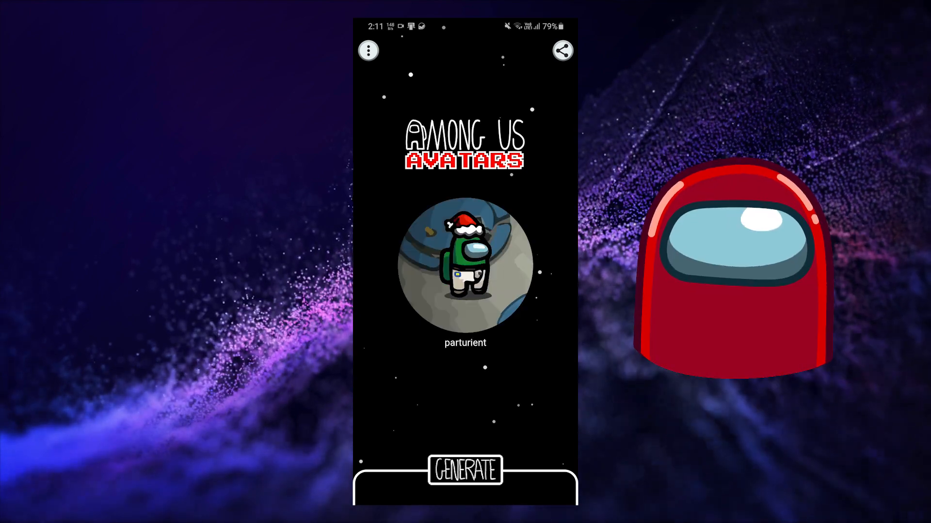
left_click(463, 471)
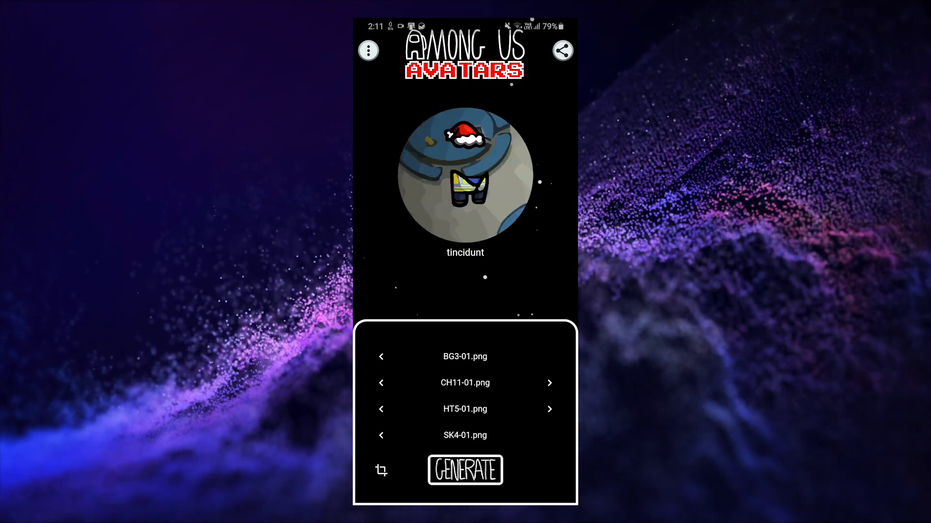
left_click(549, 383)
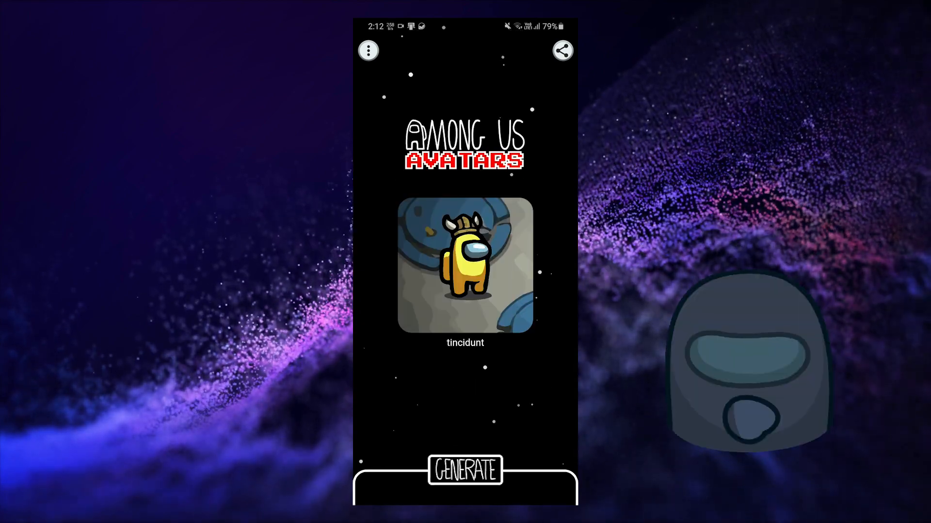
Generate more random avatars ending with red crewmate 'facilisi' and head to the GitHub repo.
left_click(465, 472)
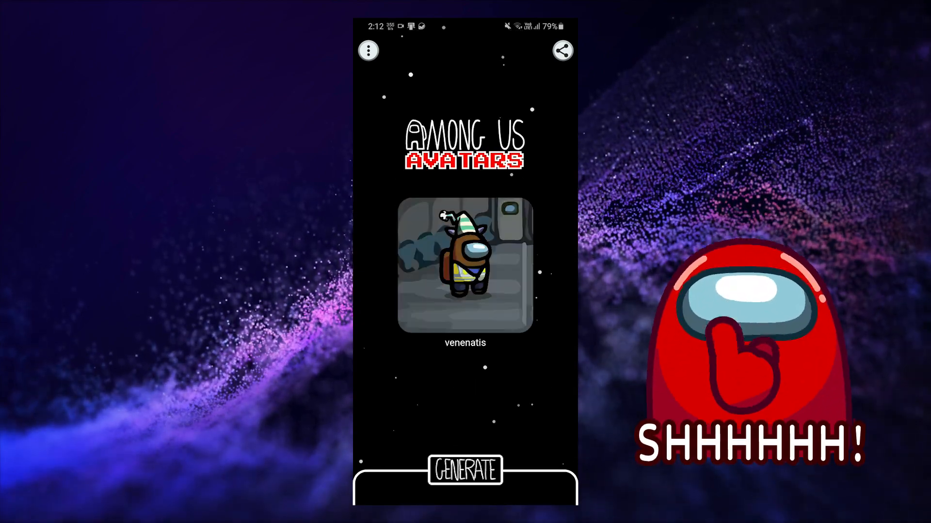
left_click(464, 471)
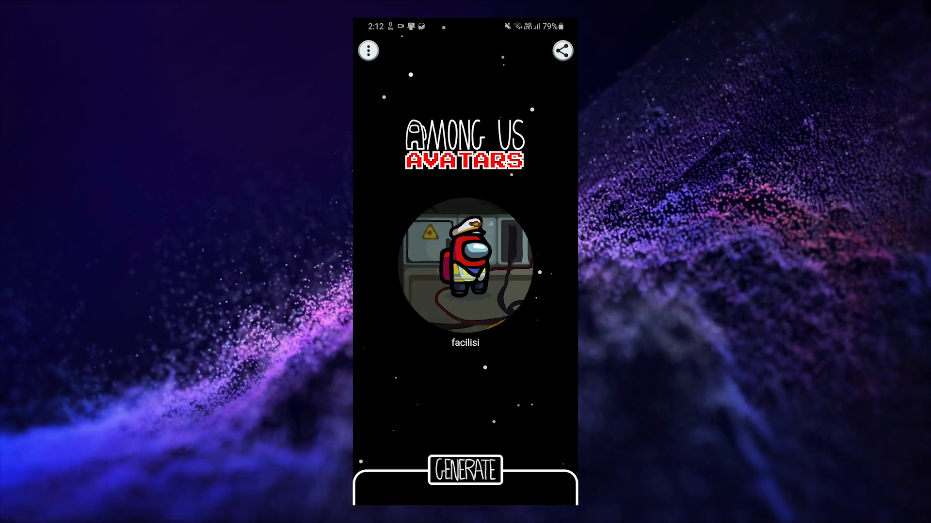
left_click(564, 50)
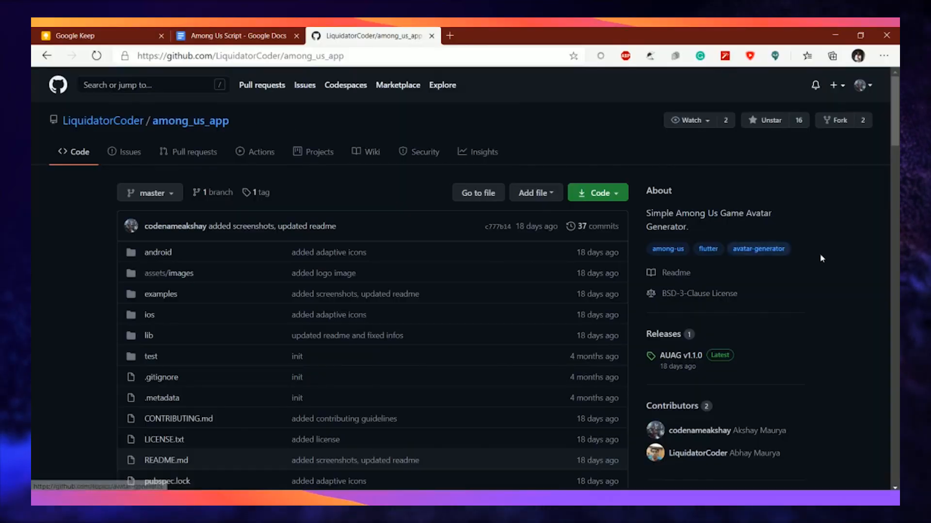
Scroll the among_us_app README down to its Features list and demo screenshots.
scroll("down", 3)
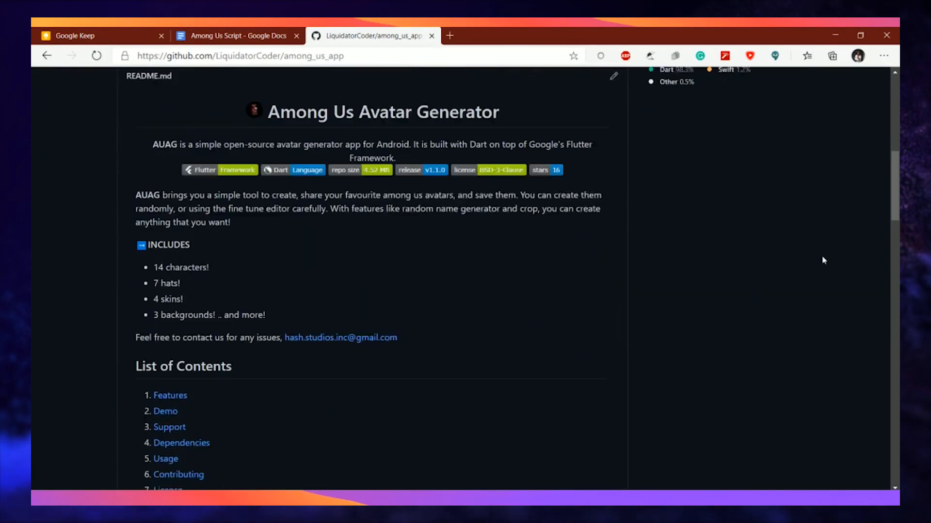
scroll("down", 3)
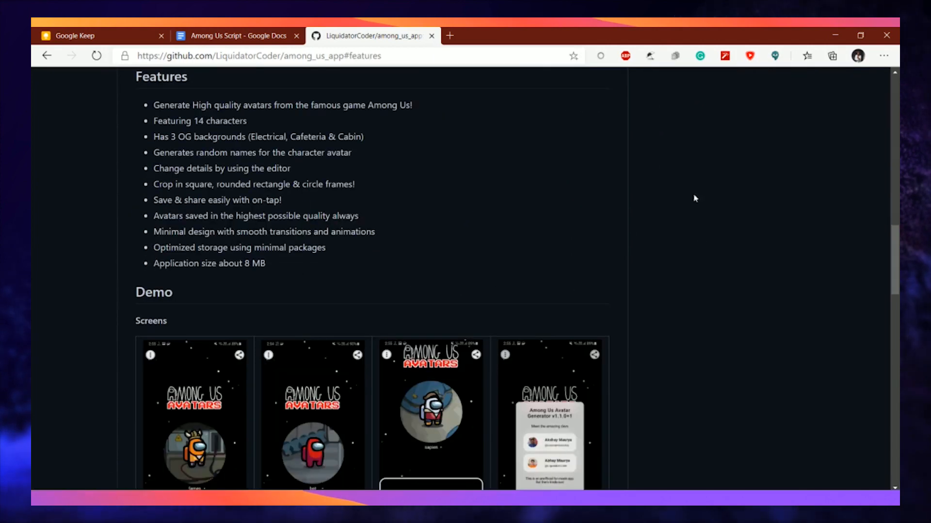
left_click_drag(153, 105, 363, 137)
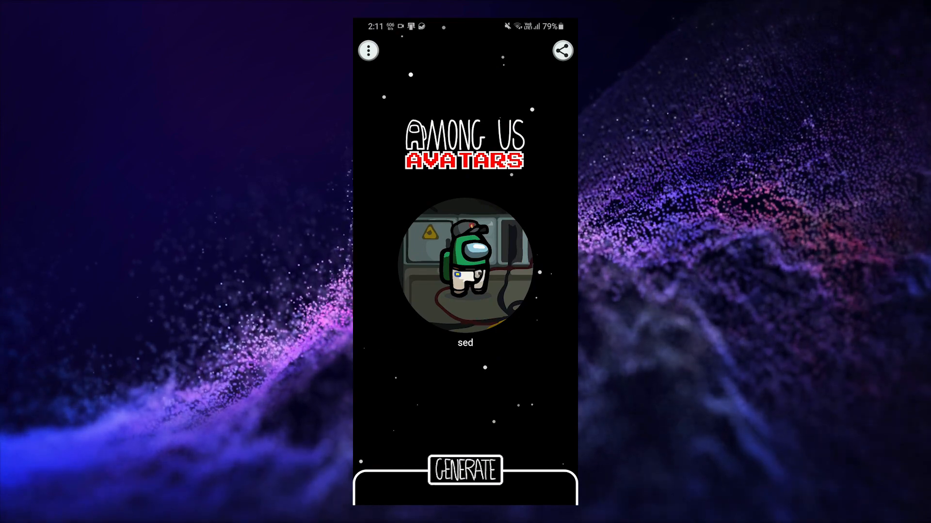
Generate a new random avatar, the green crewmate named 'sed'.
left_click(464, 470)
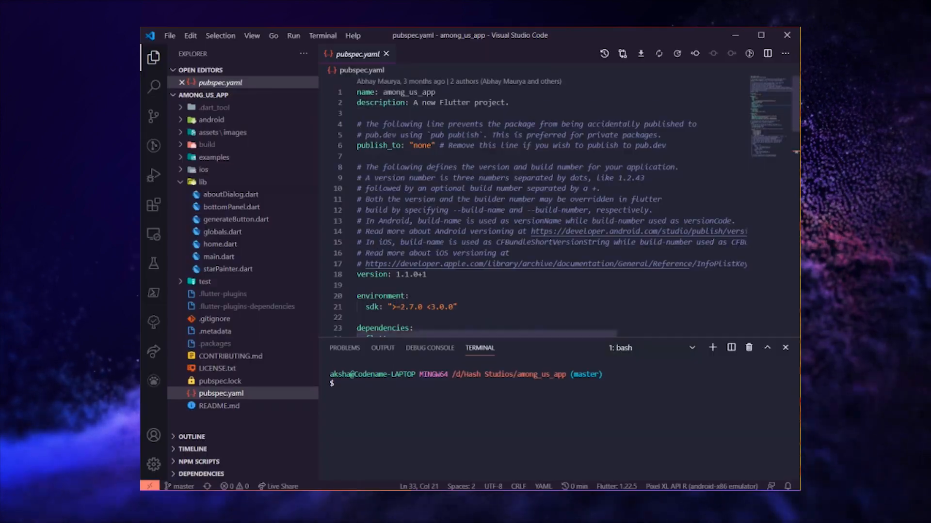
Scroll pubspec.yaml in the among_us_app project with the bash terminal alongside.
scroll("down", 3)
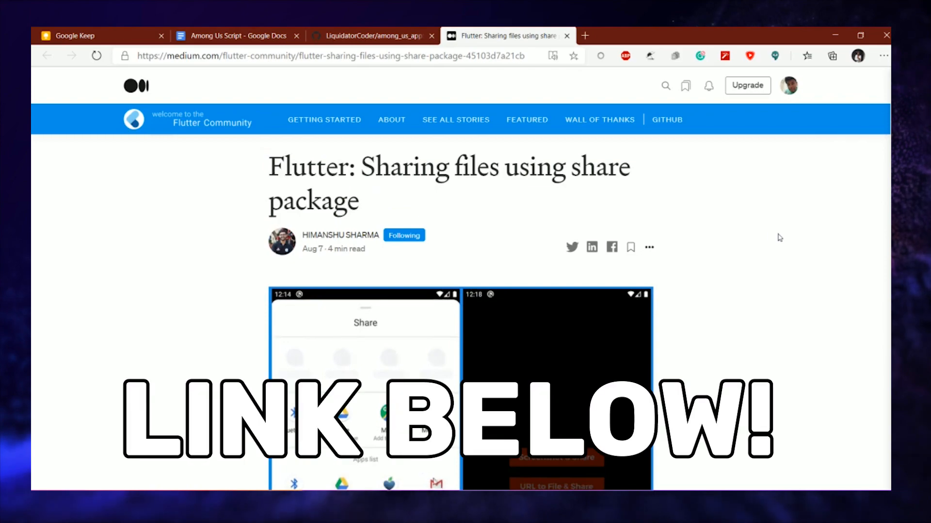
Browse the Medium share-package article, then highlight the provider dependency line in pubspec.yaml.
scroll("down", 3)
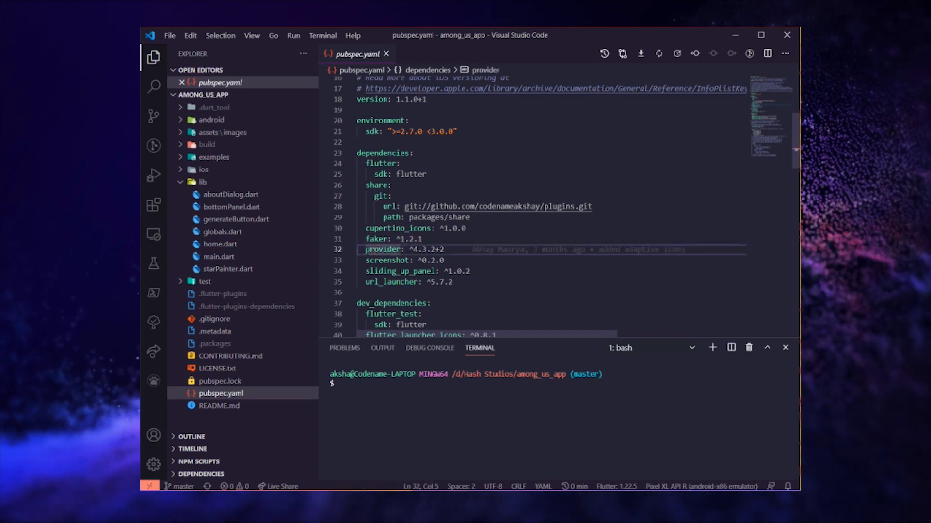
left_click_drag(366, 249, 443, 249)
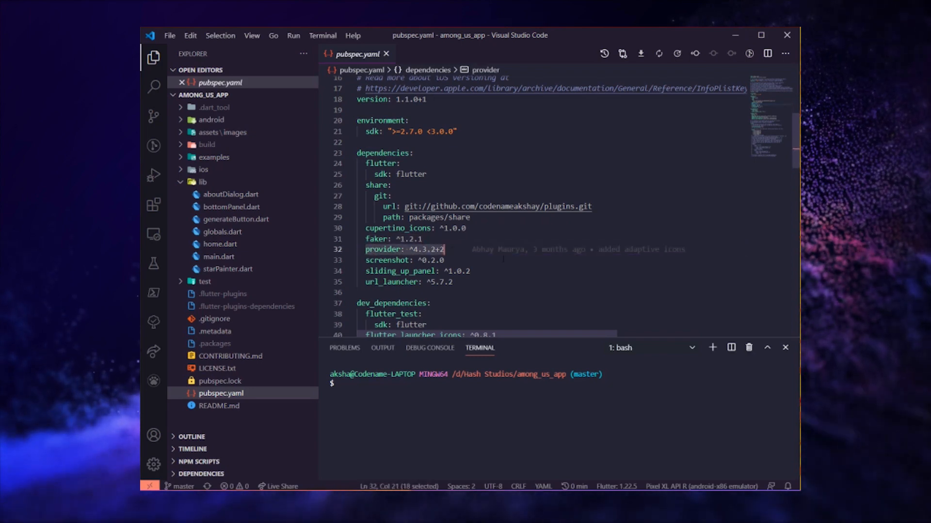